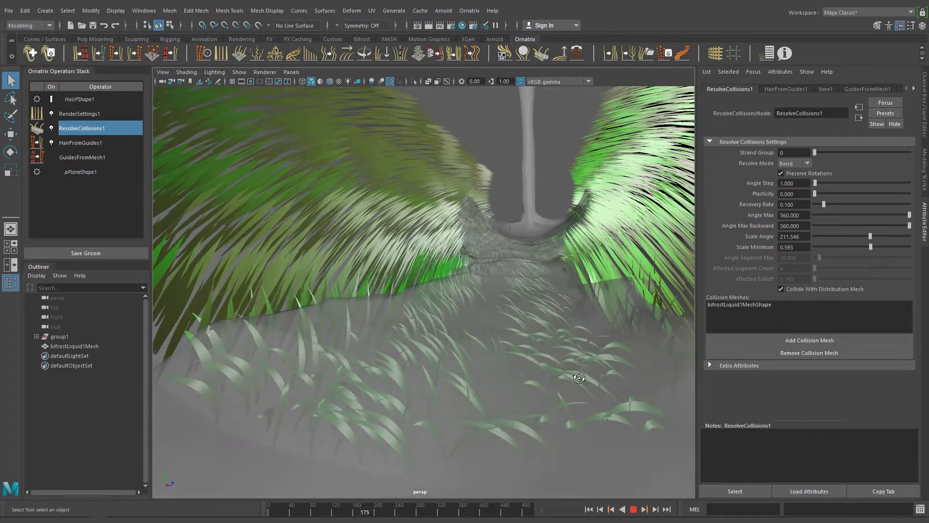
- Test-play the Bifrost liquid pouring into the trough, then stop and rewind
click(375, 512)
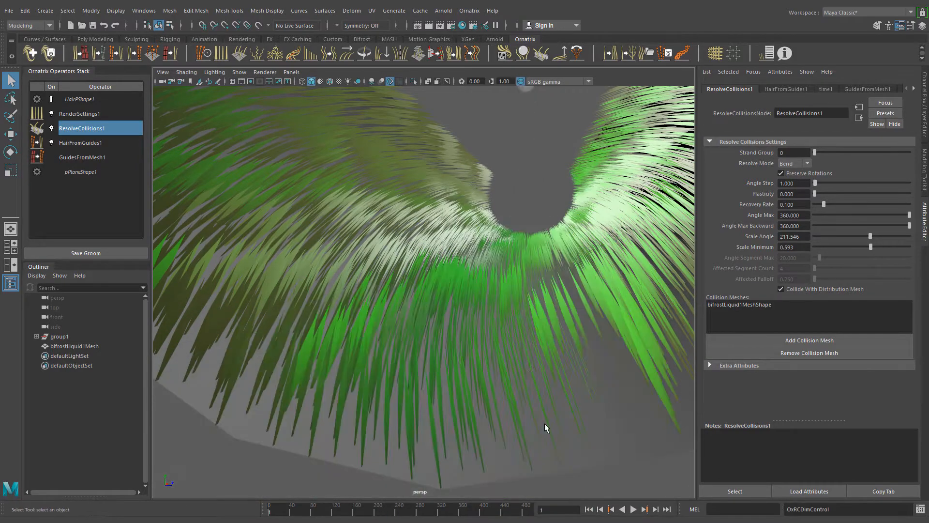
click(74, 346)
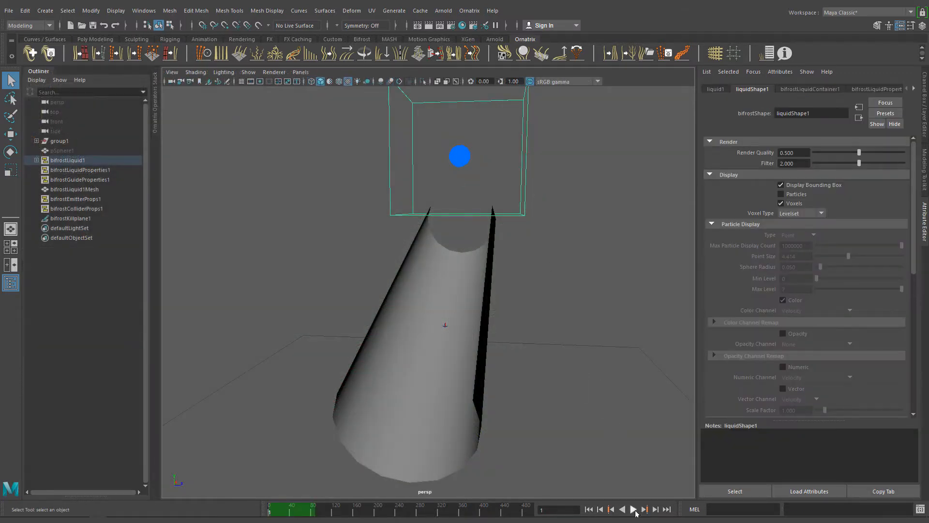
click(635, 509)
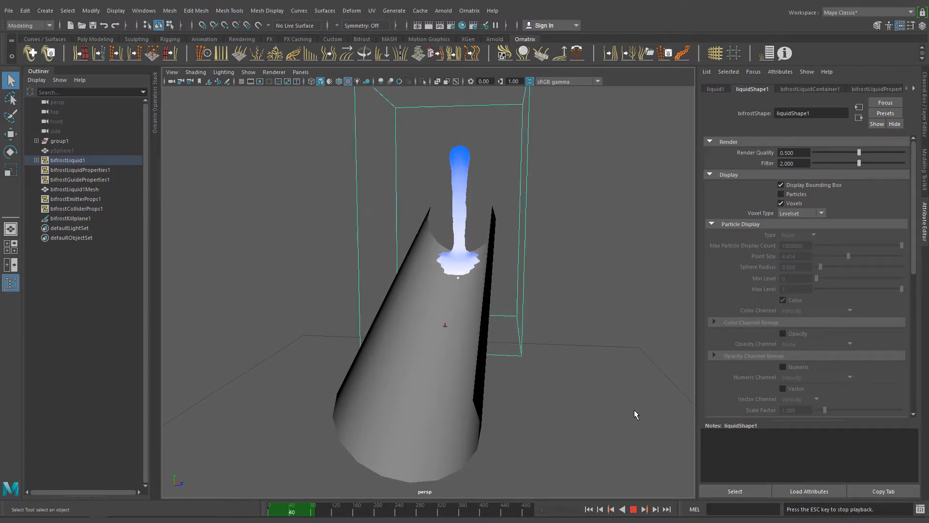
click(635, 509)
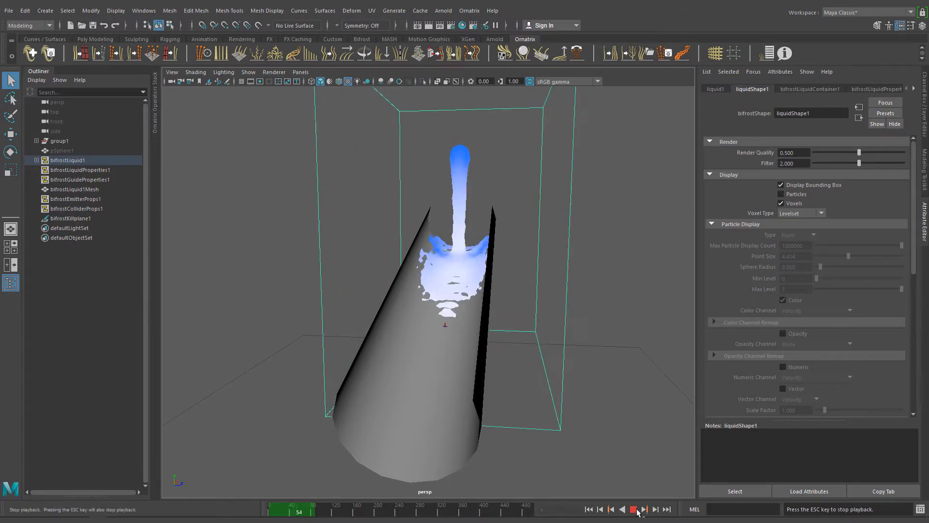
click(634, 509)
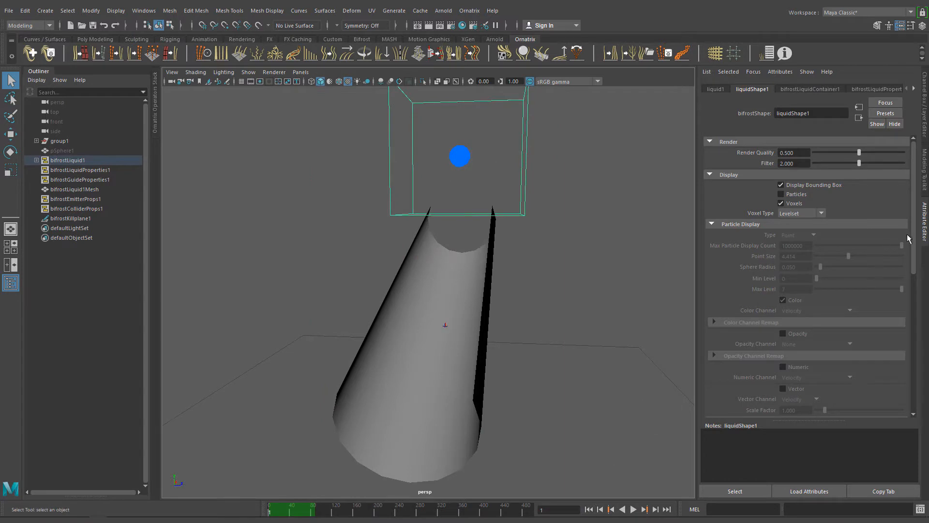
- Turn off the liquid's Voxels display under Bifrost Meshing
scroll(down, 3)
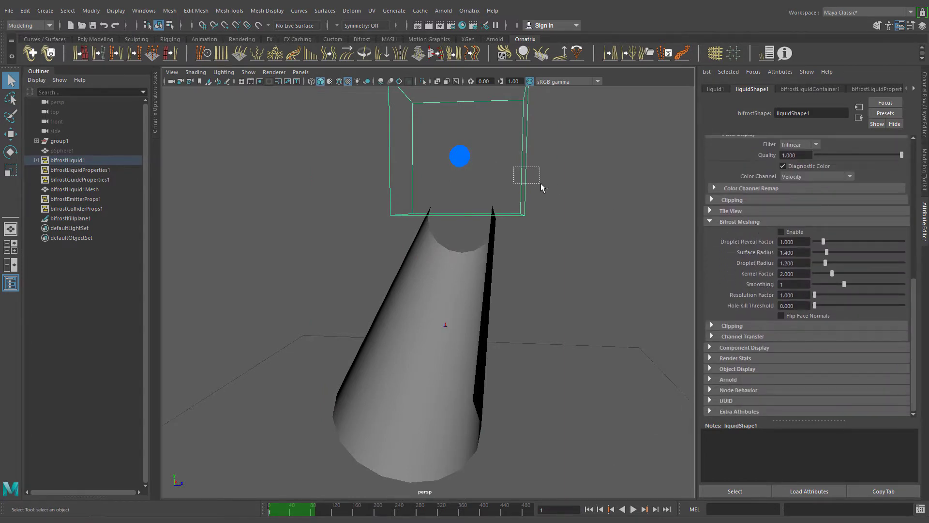
click(781, 232)
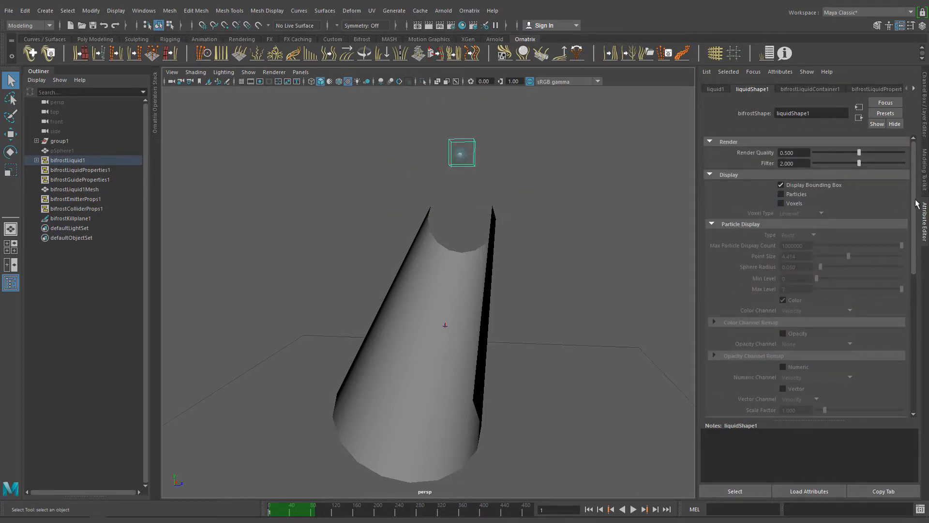
click(635, 509)
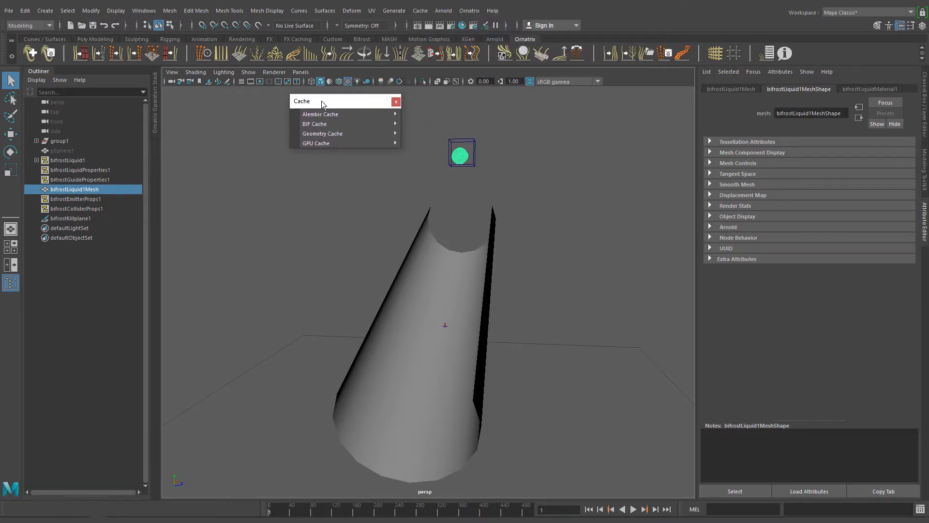
mouse_move(320, 115)
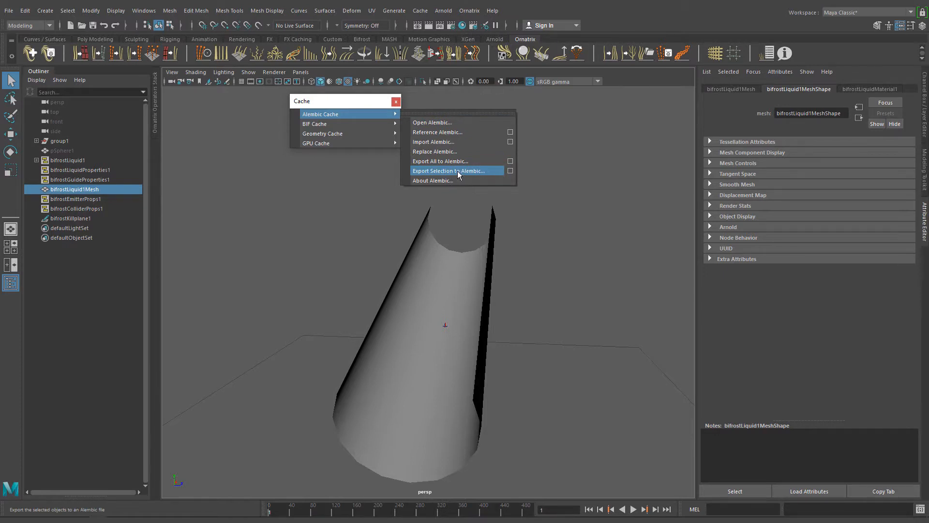
- Export bifrostLiquid1Mesh to Alembic and select all the Bifrost liquid nodes in the Outliner
click(449, 170)
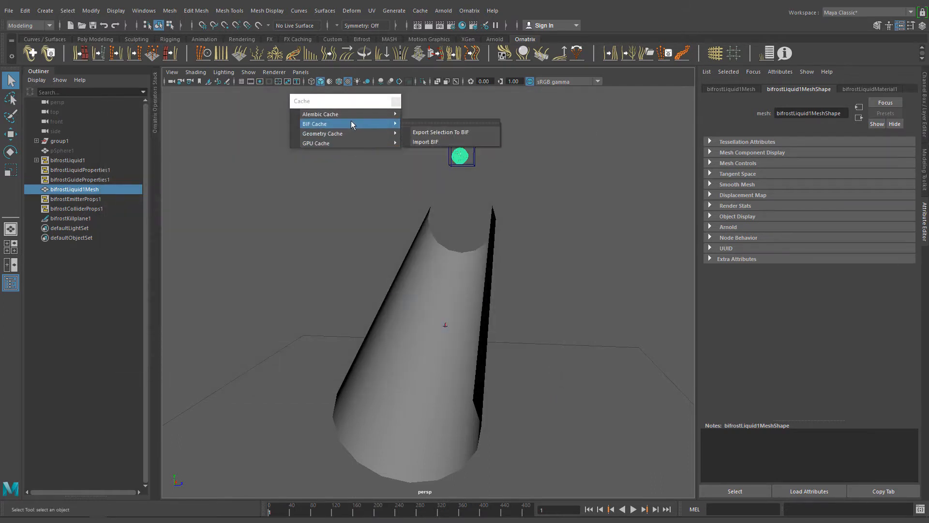
click(71, 218)
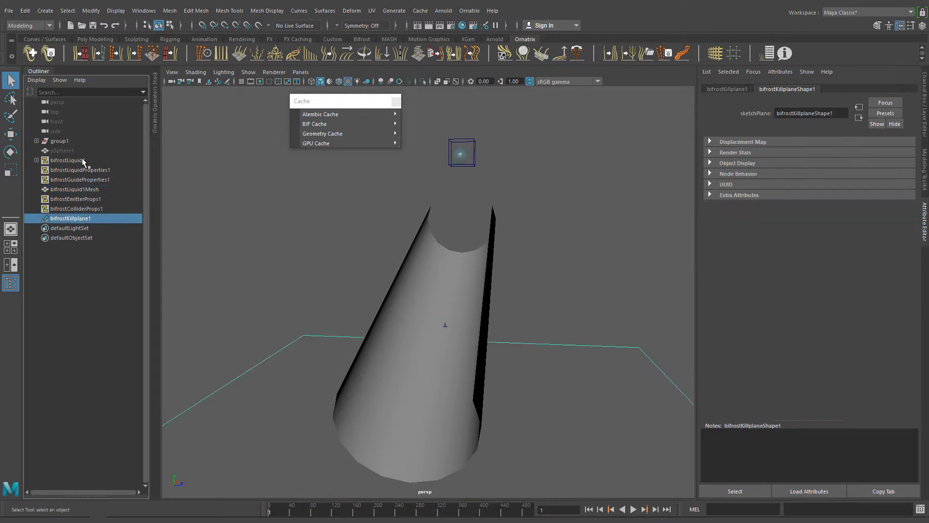
click(64, 160)
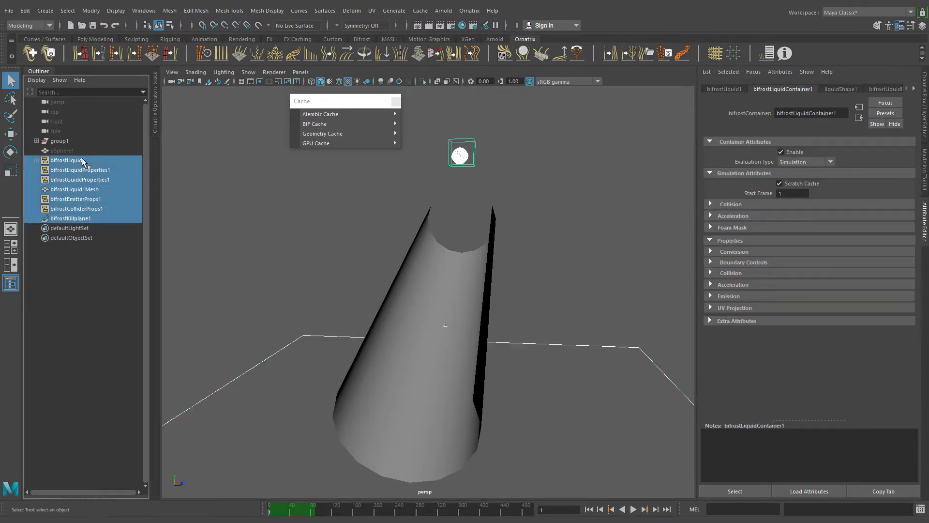
- Delete the Bifrost simulation nodes and import the liquid mesh from its Alembic cache
click(329, 114)
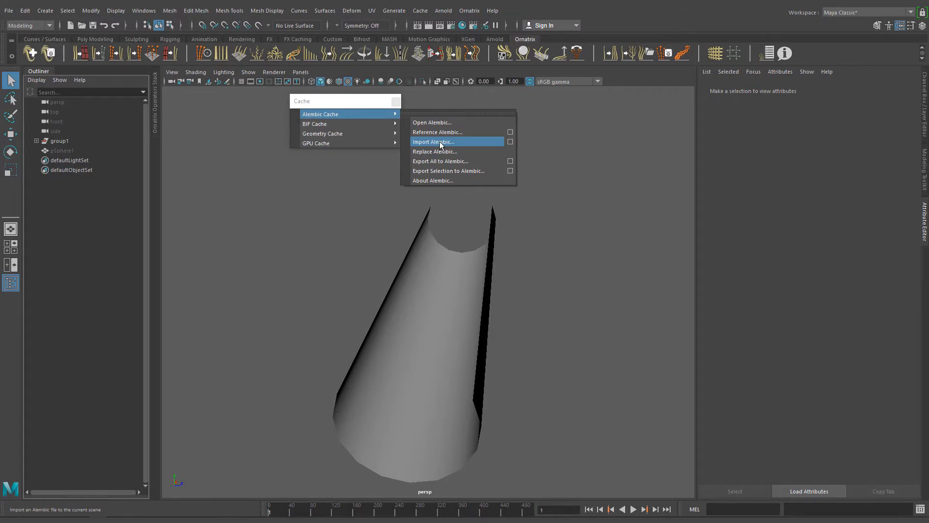
click(434, 142)
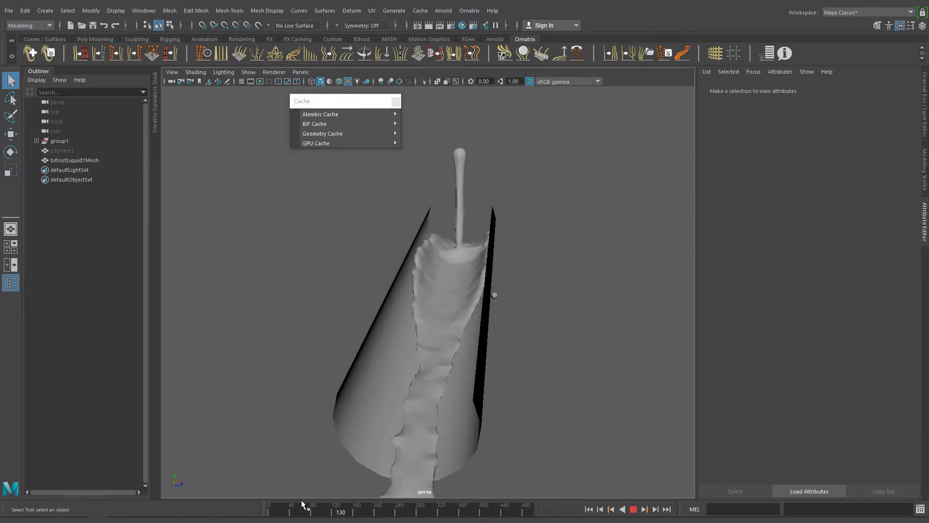
- Play back the imported liquid mesh animation, then stop and rewind
click(633, 510)
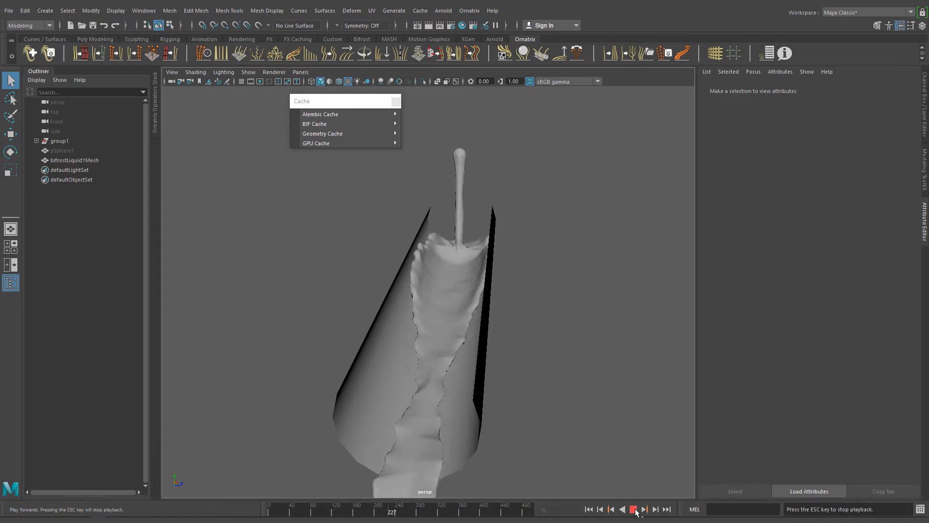
click(635, 509)
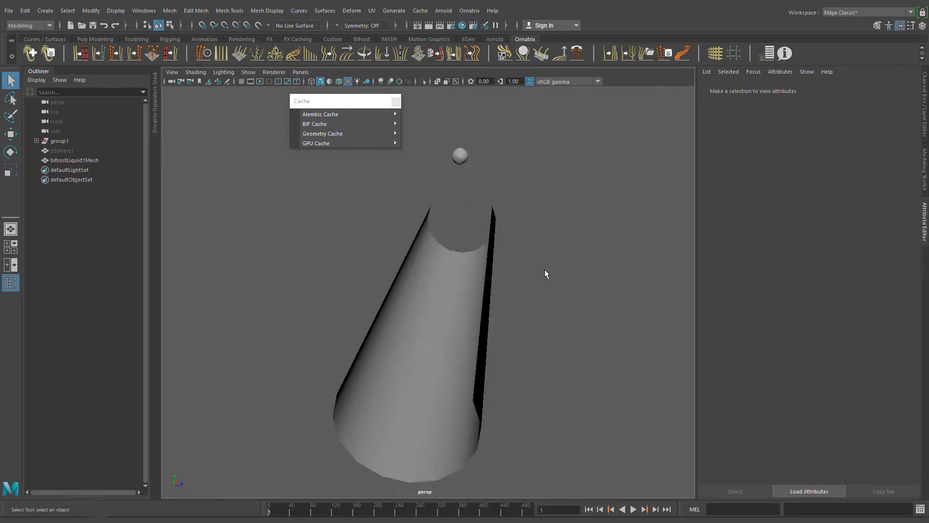
click(633, 509)
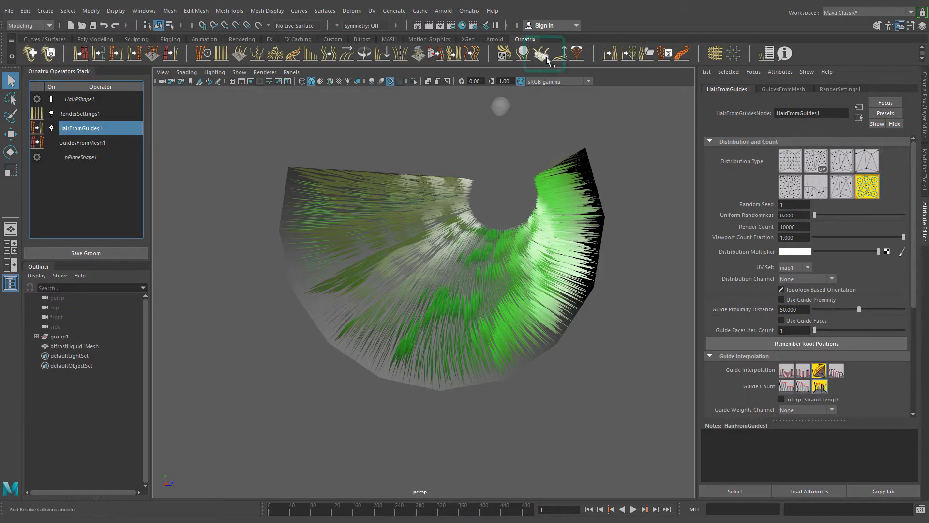
- Add an Ornatrix Resolve Collisions operator to the grass groom and preview it
click(541, 53)
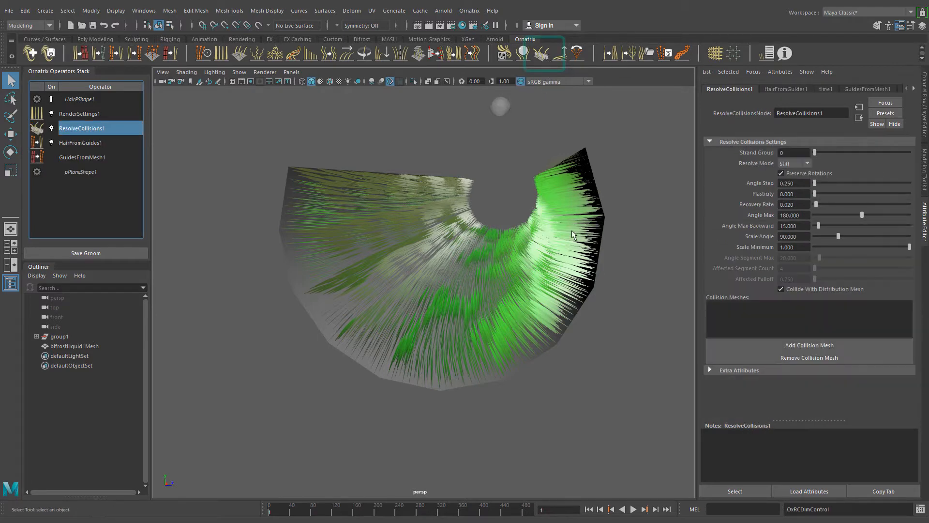
drag(572, 235, 561, 256)
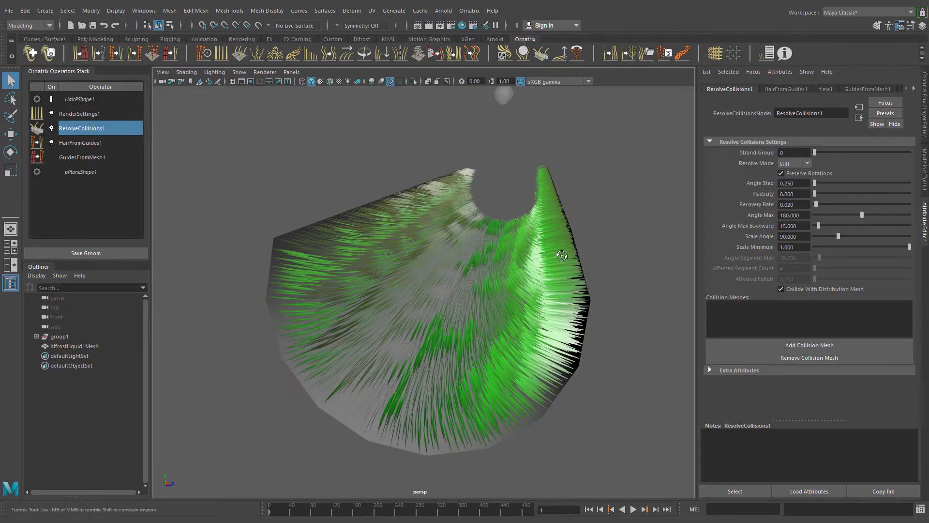
click(633, 509)
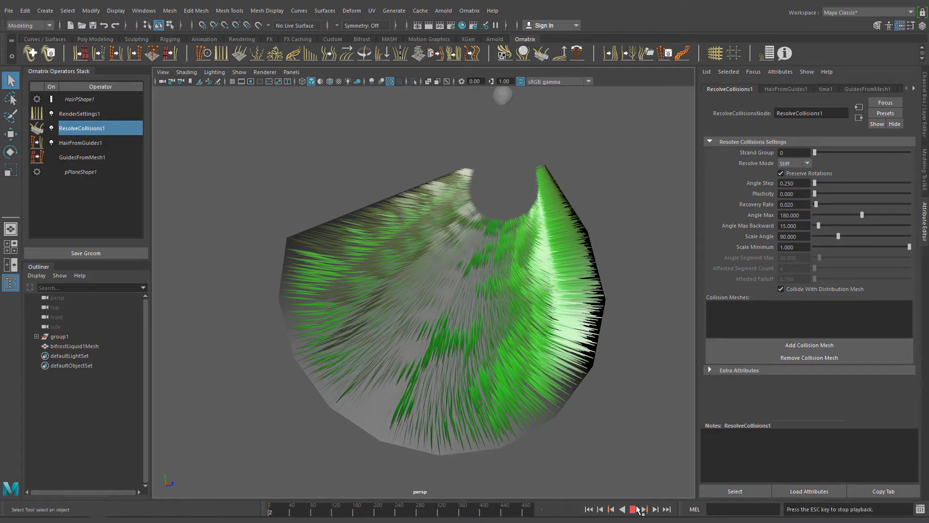
click(634, 509)
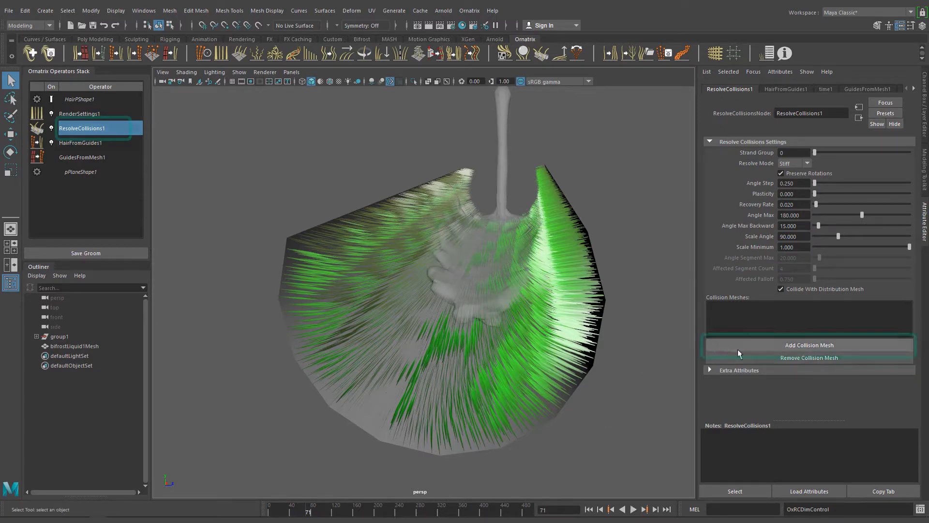
- Add the imported liquid mesh as a collision mesh so it pushes the grass aside
click(809, 345)
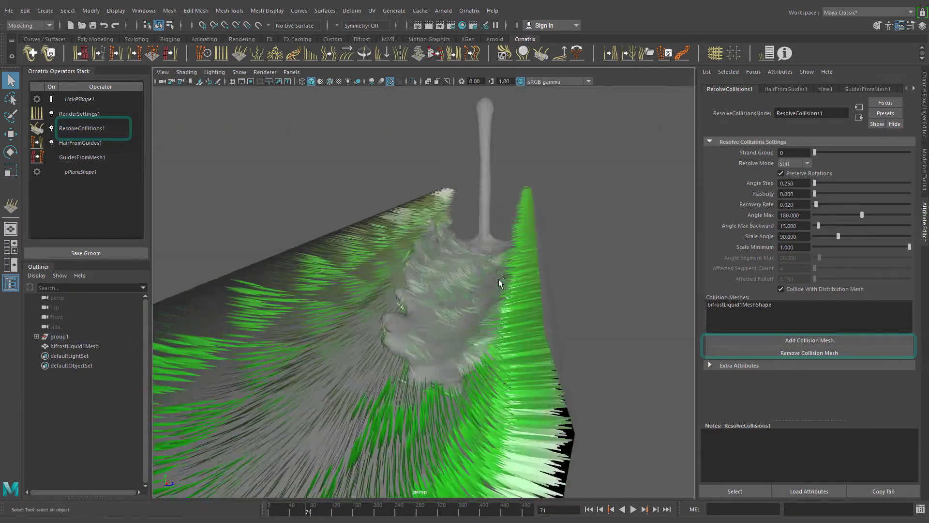
click(635, 505)
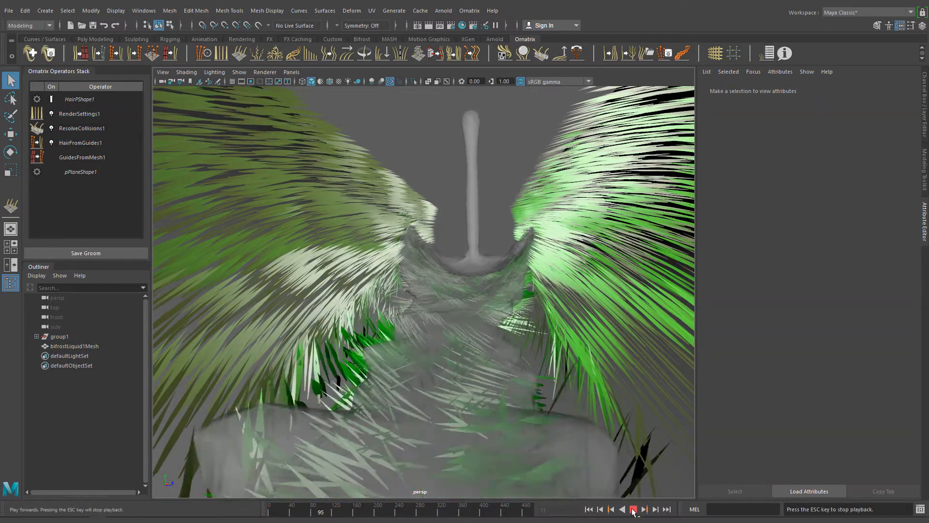
- Rewind and replay the grass animation, scrubbing to frame 79
click(633, 509)
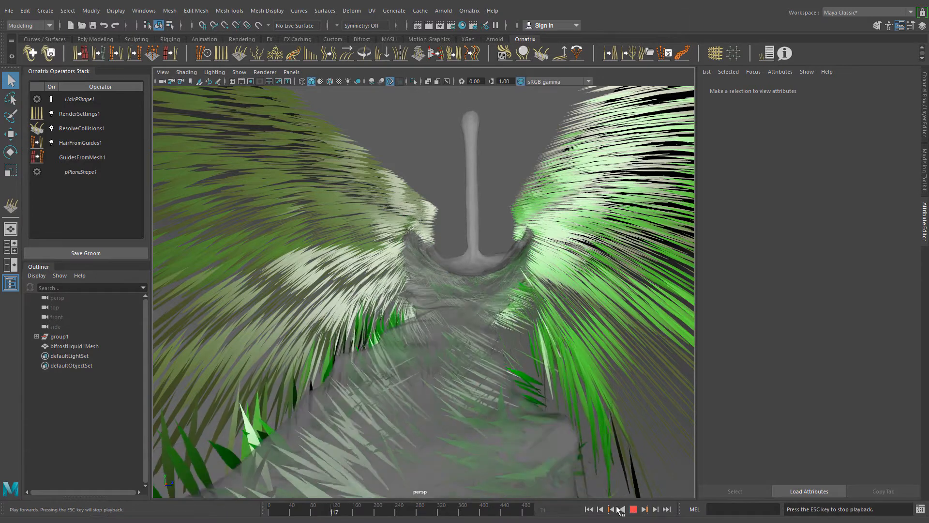
click(81, 128)
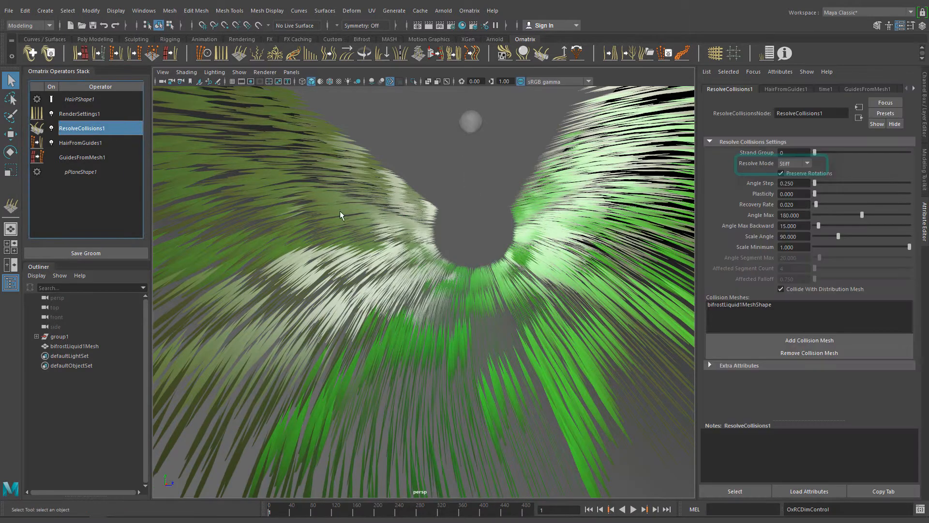
click(638, 521)
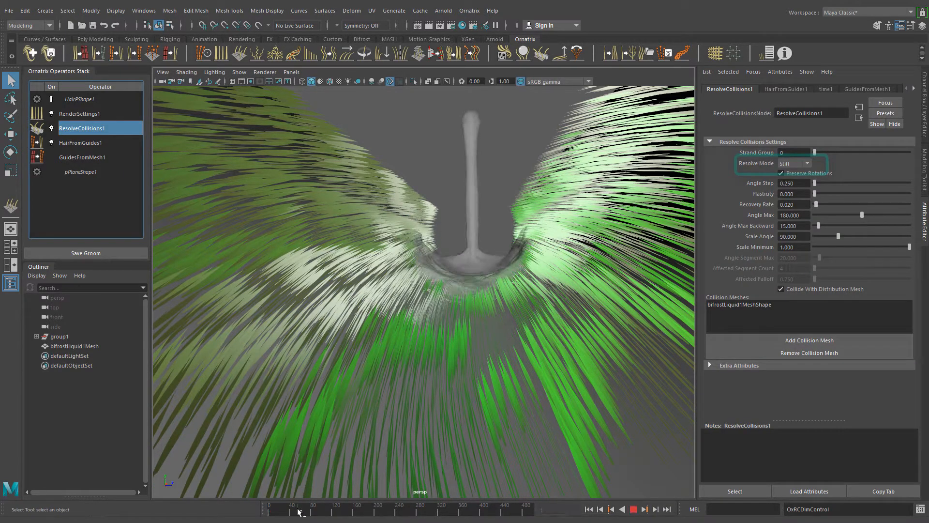
drag(300, 505, 313, 505)
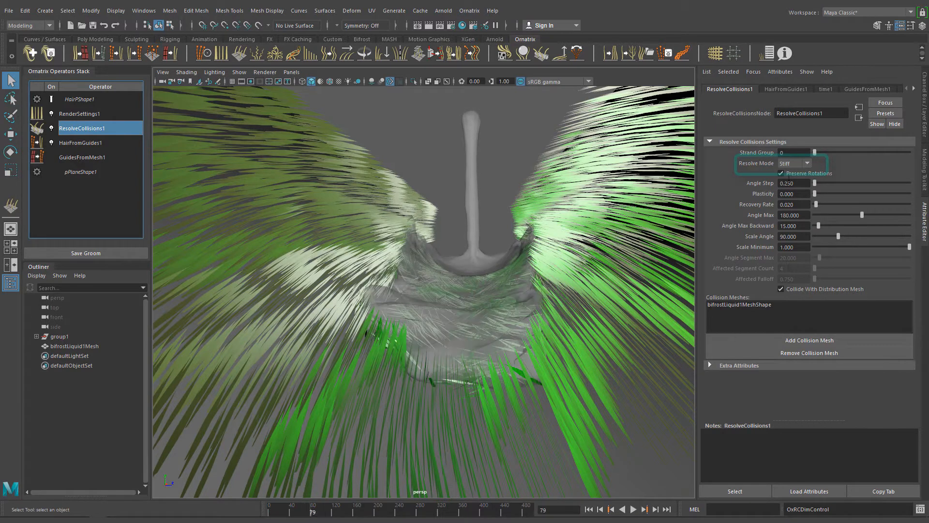
- Set ResolveCollisions1 Resolve Mode from Stiff to Bend
click(792, 163)
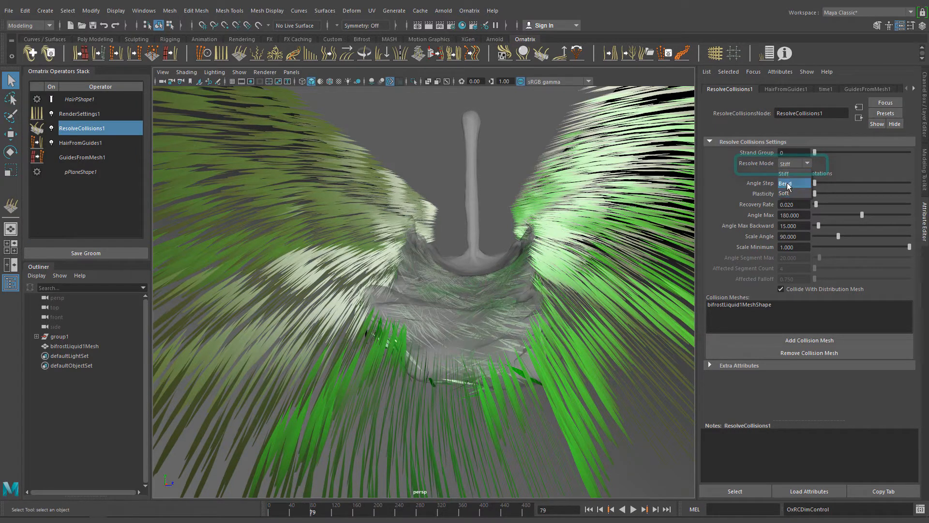
click(786, 173)
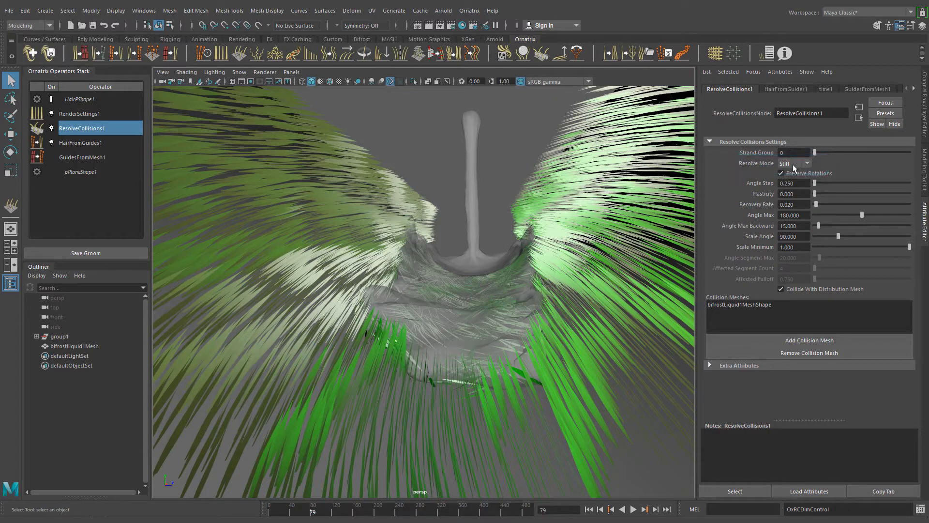
mouse_move(794, 166)
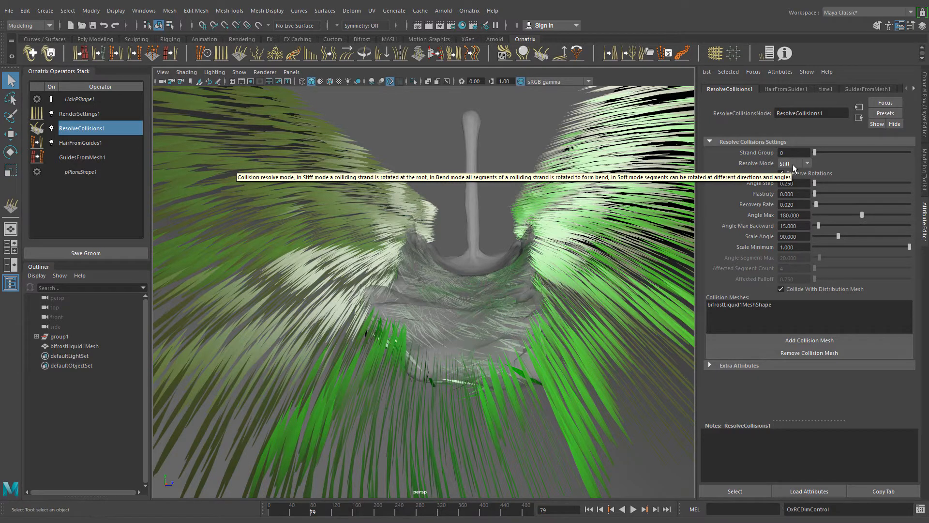
click(805, 163)
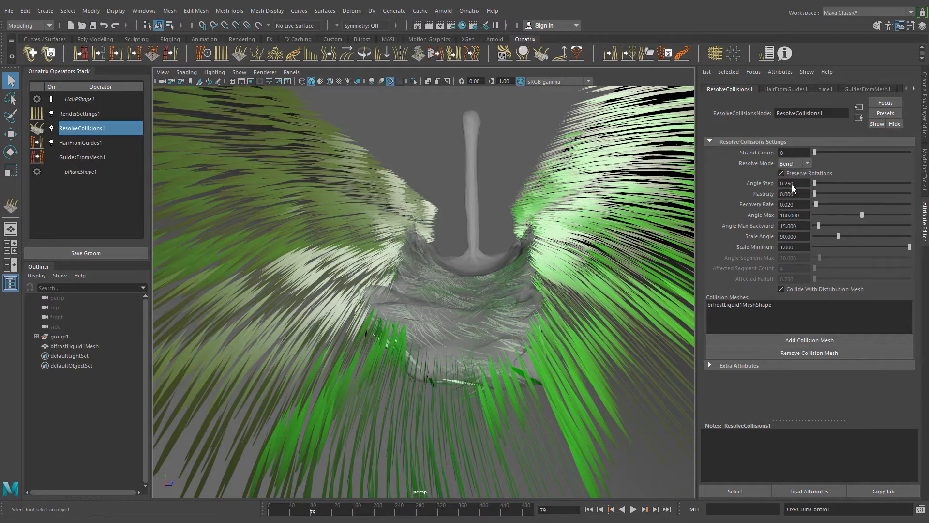
- Raise the collision Recovery Rate to 0.100 while watching playback
click(633, 507)
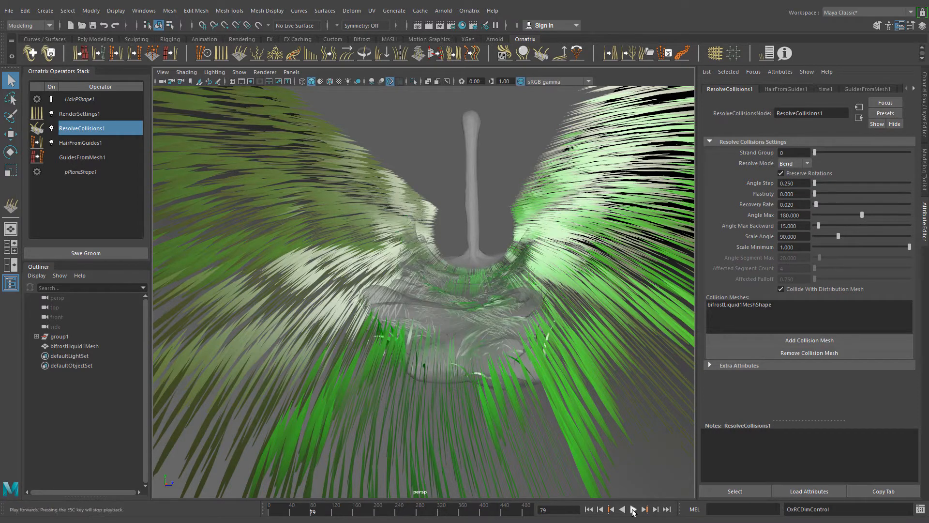
click(633, 509)
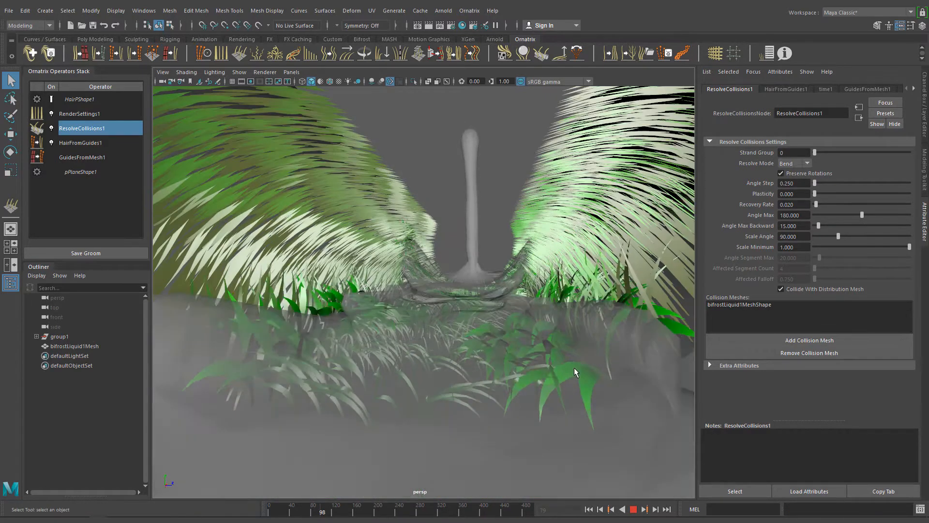
drag(574, 371, 544, 356)
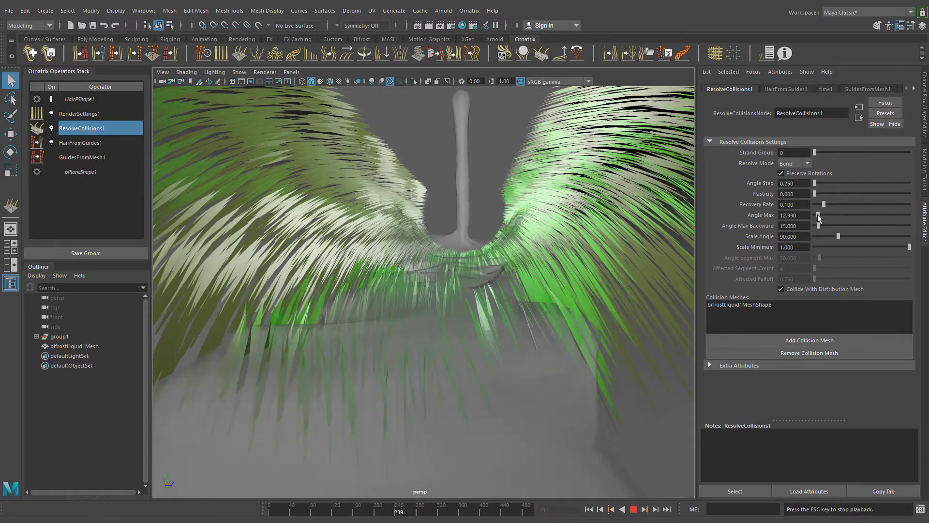
- Set Angle Max to about 206, test Scale Angle, and play to check the bending
drag(820, 215, 852, 214)
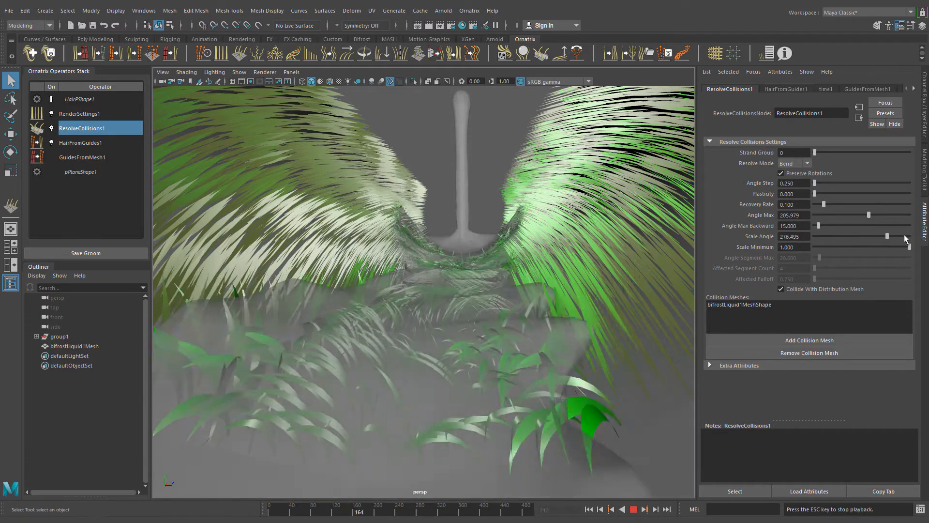
drag(887, 236, 896, 236)
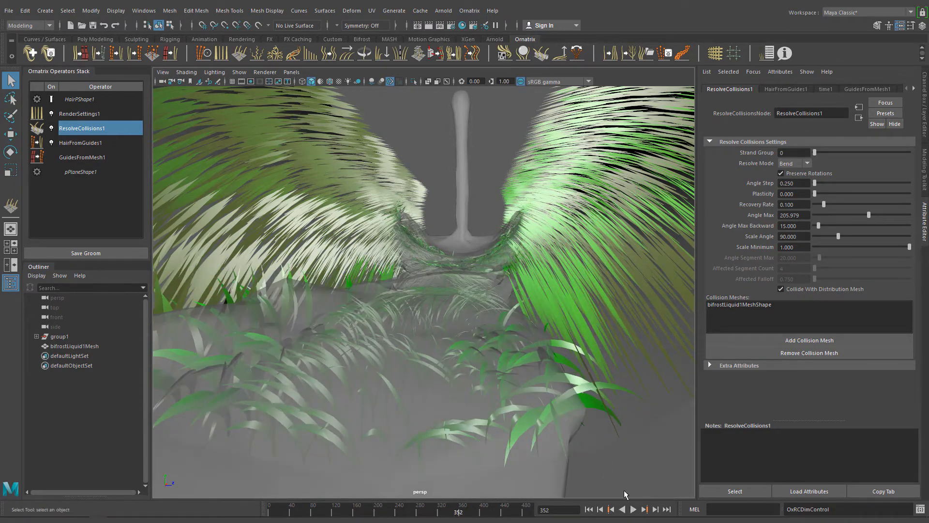
click(634, 505)
text(50)
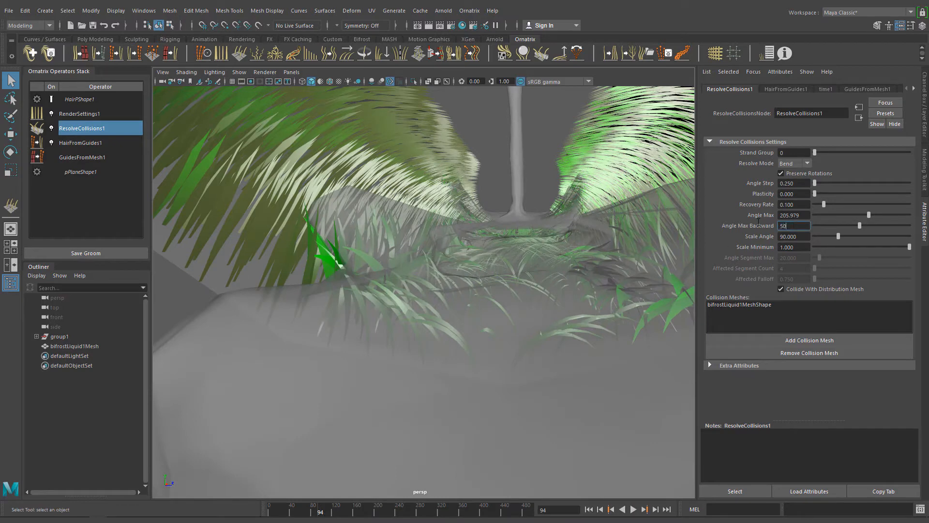
- Set Angle Max Backward to about 94.6 and rewind the animation
drag(870, 226, 827, 225)
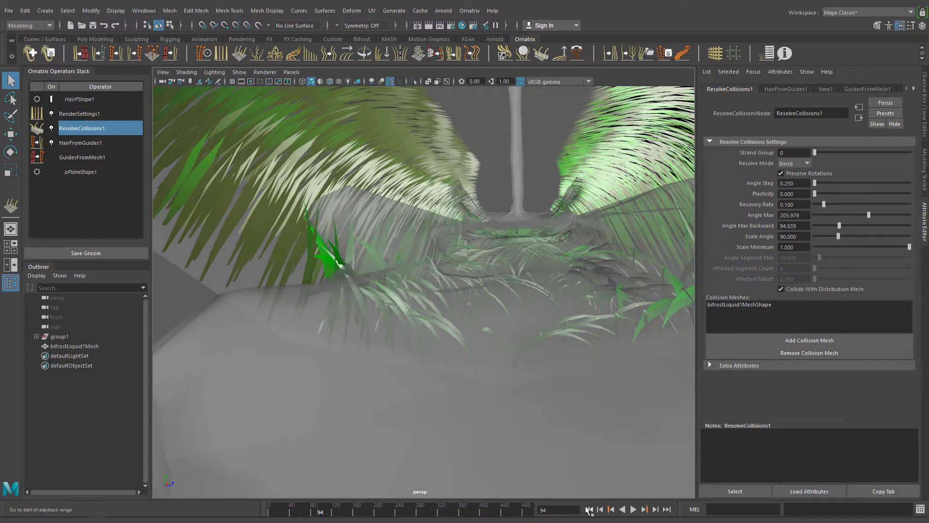
click(633, 509)
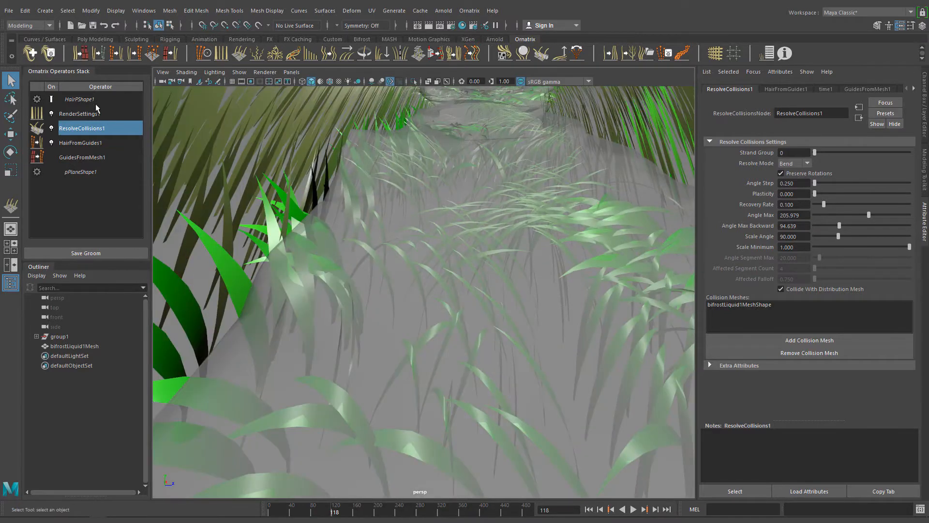
- Insert a Normalize Strands operator above RenderSettings1 with Resolution 200
click(79, 113)
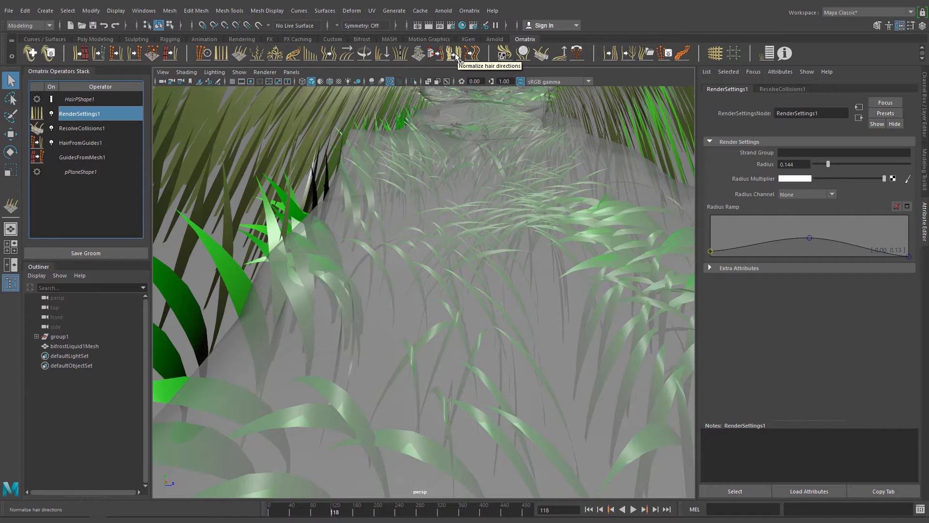
click(463, 54)
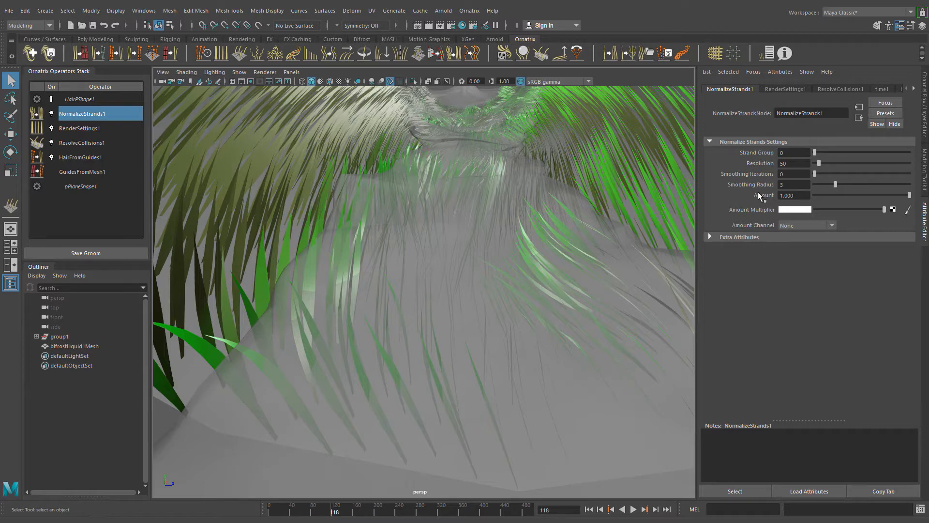
text(100)
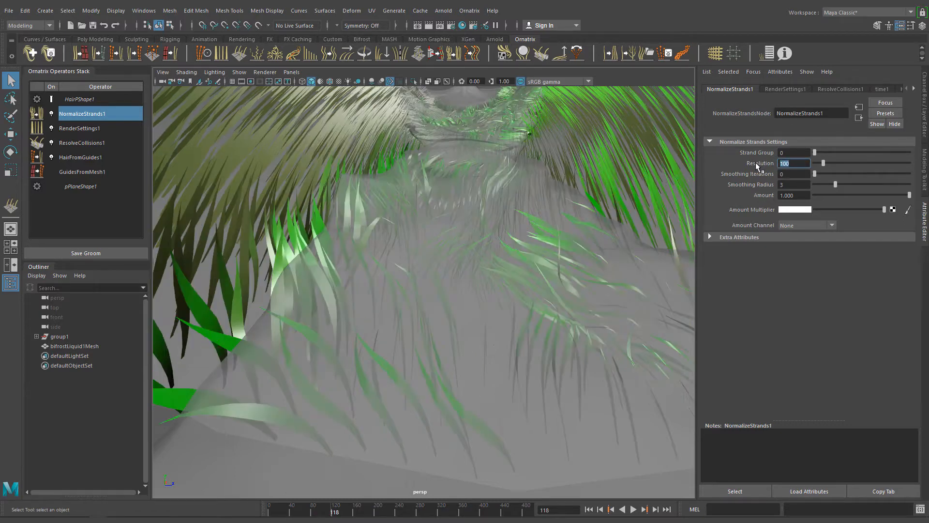
text(200)
click(793, 194)
text(0.000)
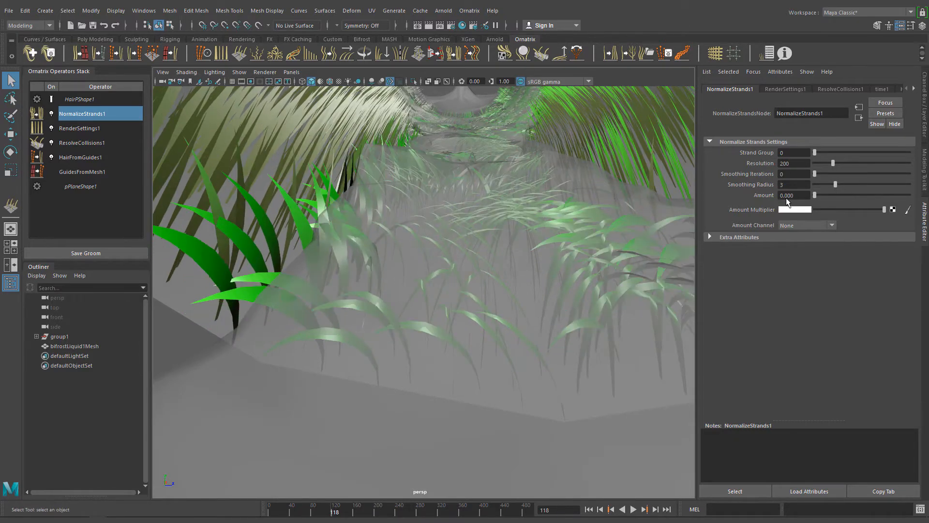
- Raise the Normalize Strands Amount to about 0.67
drag(815, 194, 830, 194)
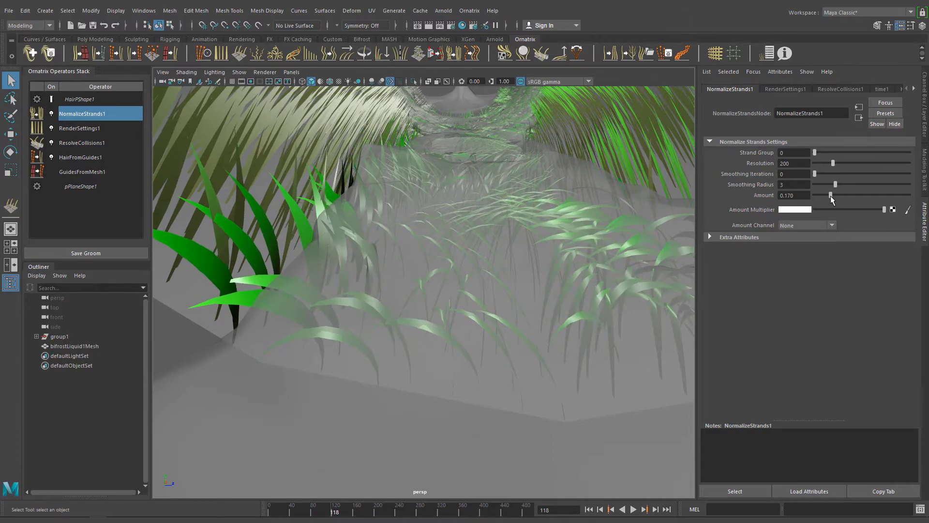
drag(829, 194, 848, 194)
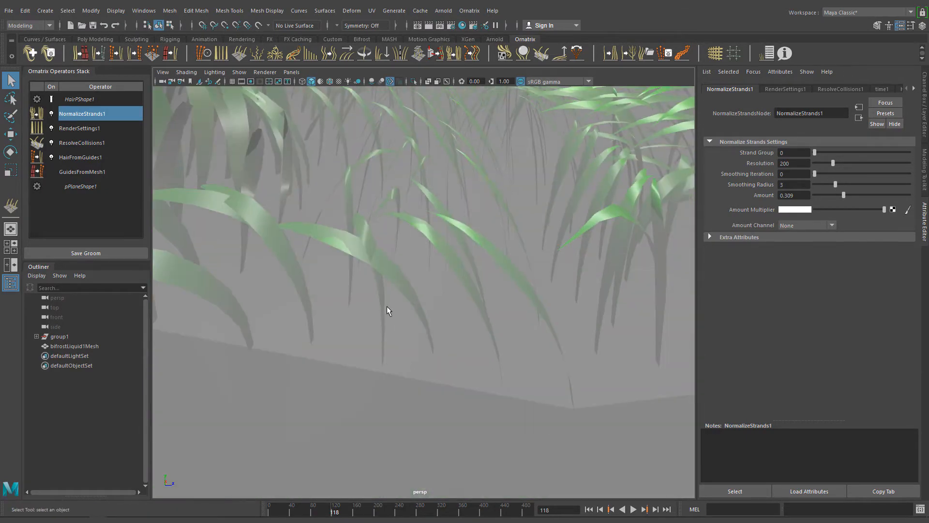
drag(826, 194, 879, 194)
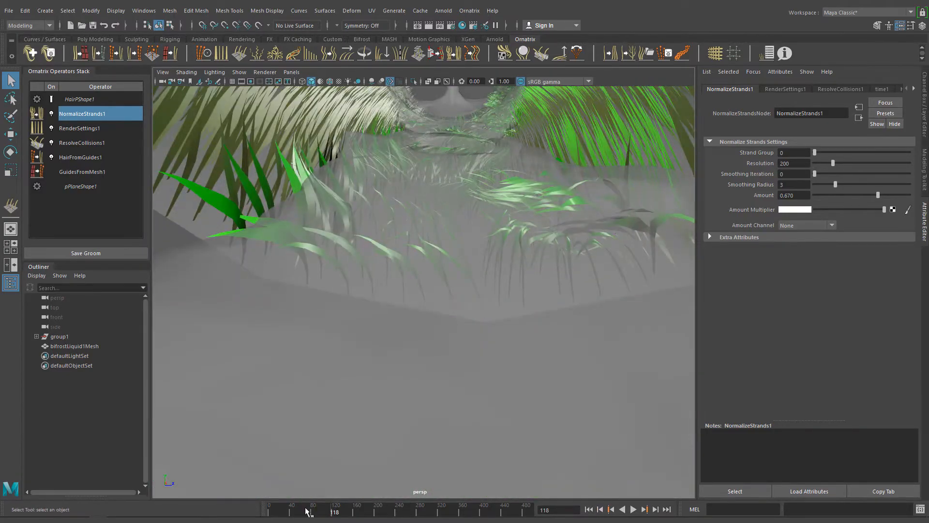
- Raise the NormalizeStrands1 Amount to 0.900 during playback
click(633, 522)
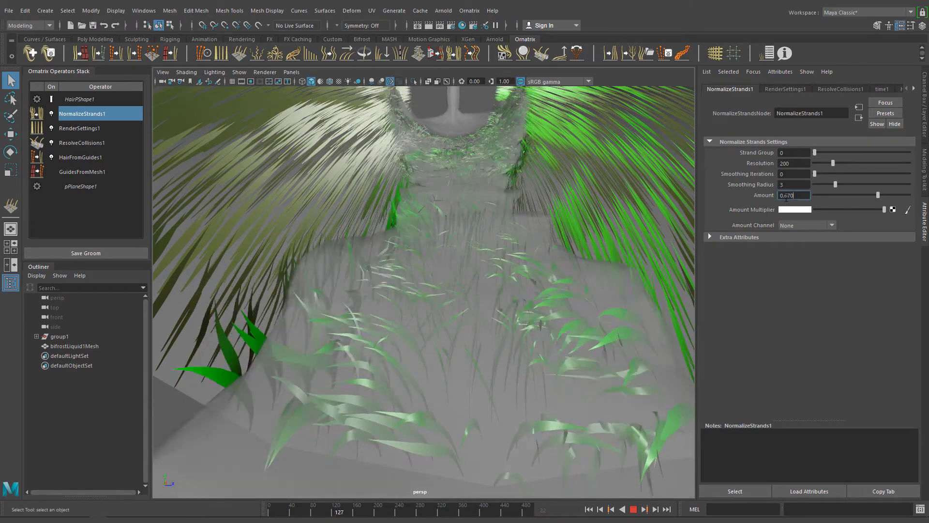
drag(878, 195, 888, 194)
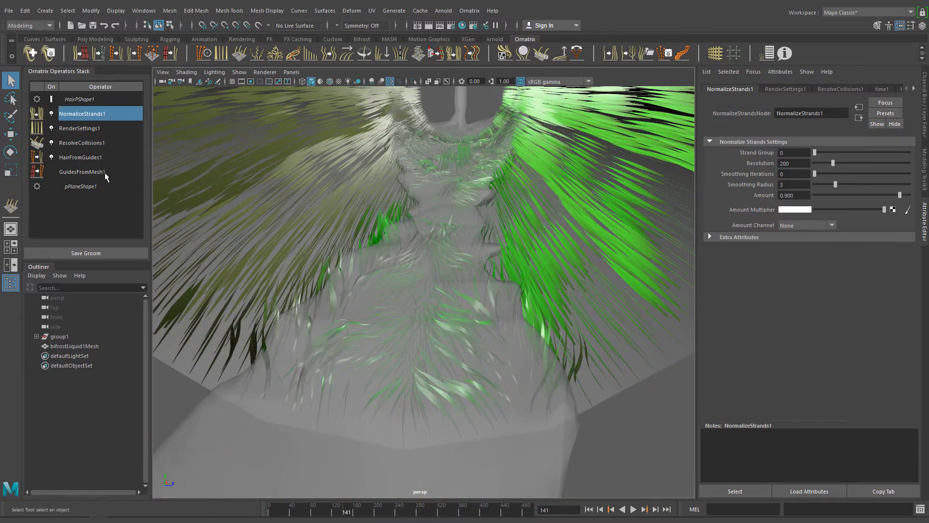
- Set GuidesFromMesh1 Point Count to 20
click(83, 172)
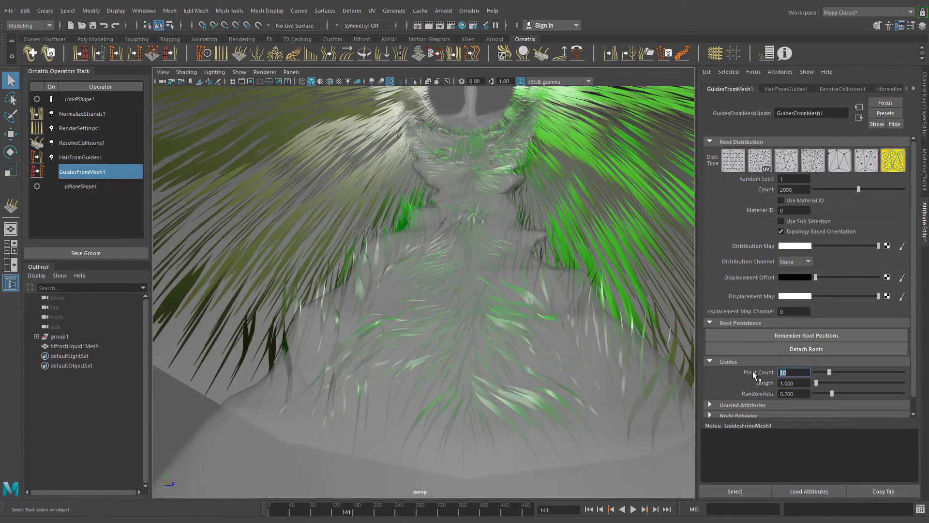
text(20)
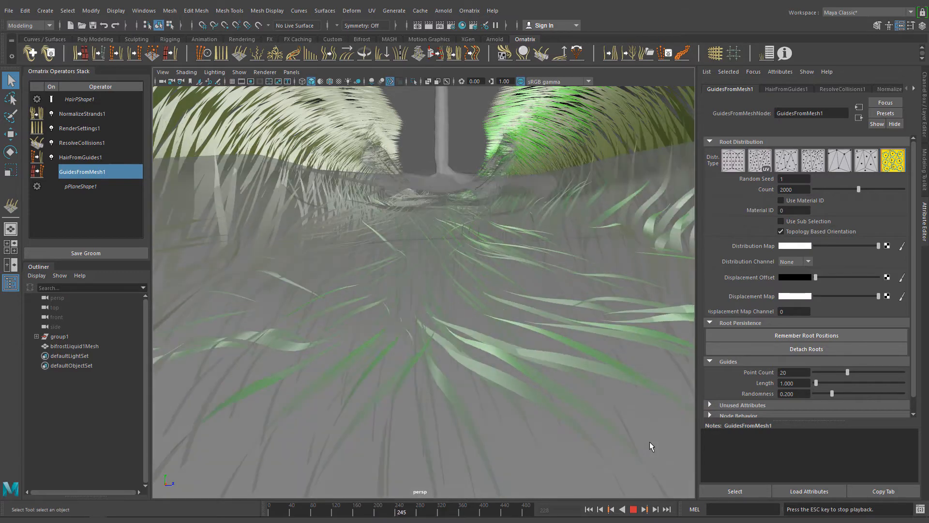
- Add an Animation Cache above NormalizeStrands1 saving to Bifrost_Alembic.abc
click(82, 127)
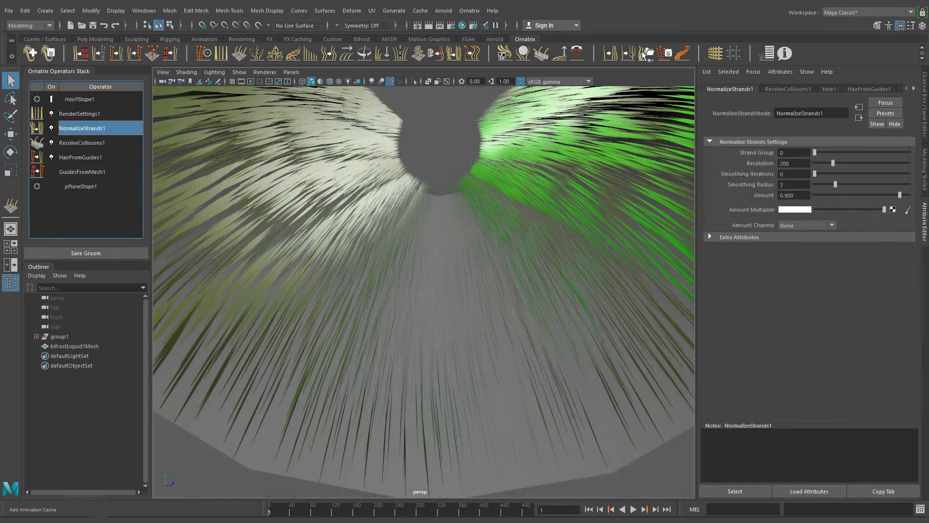
mouse_move(642, 57)
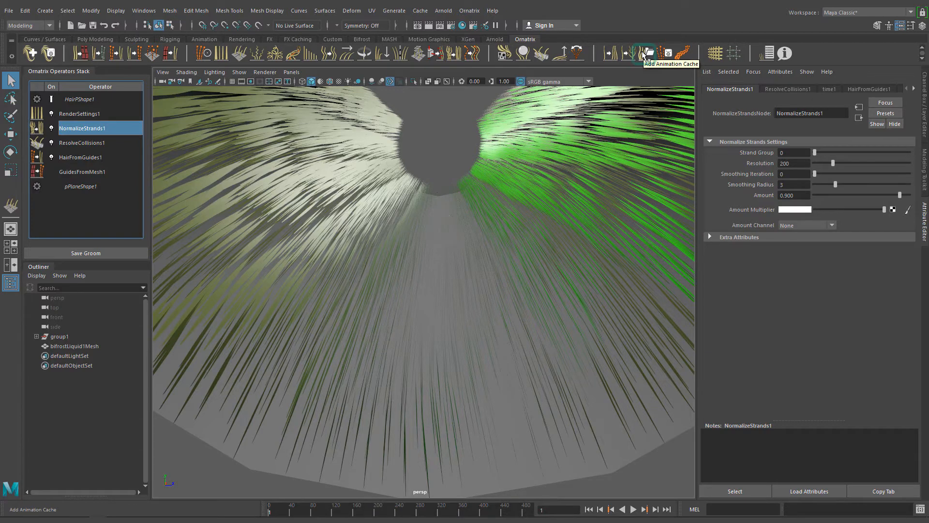
click(648, 53)
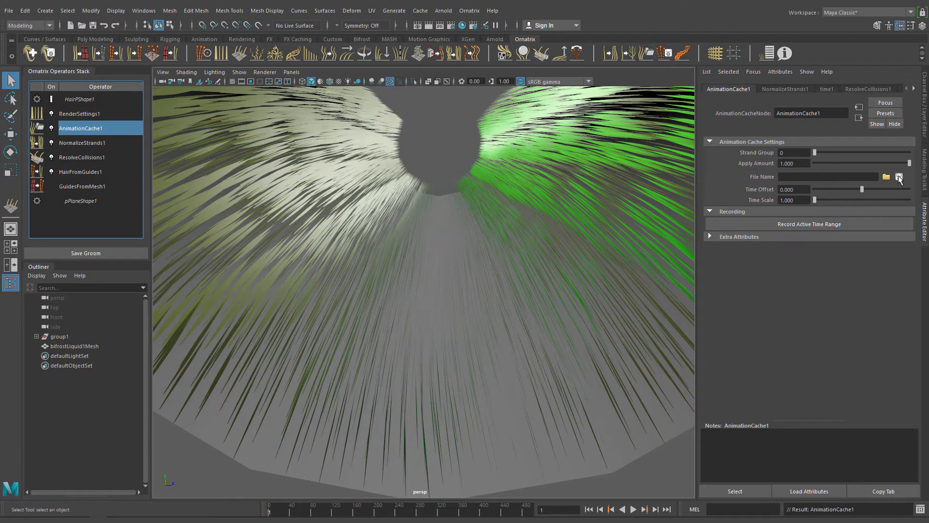
click(899, 176)
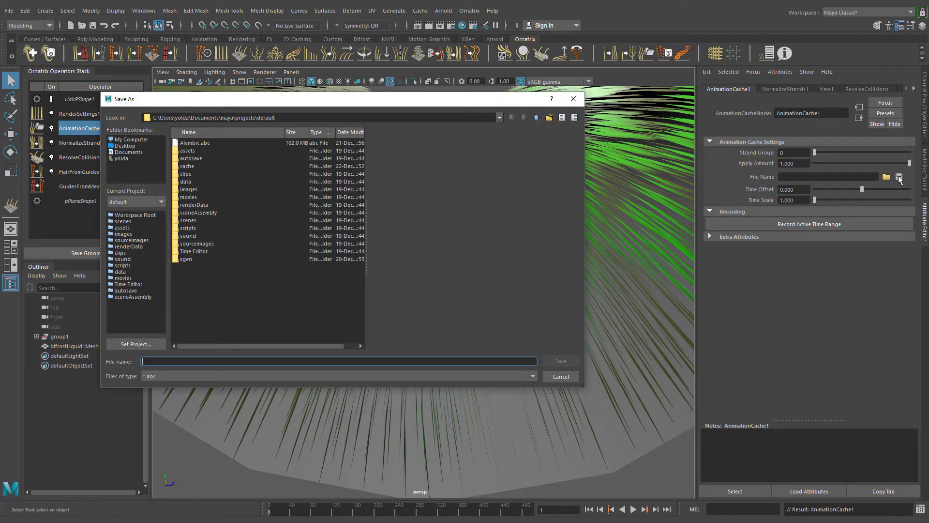
text(Bifrost_Alembic)
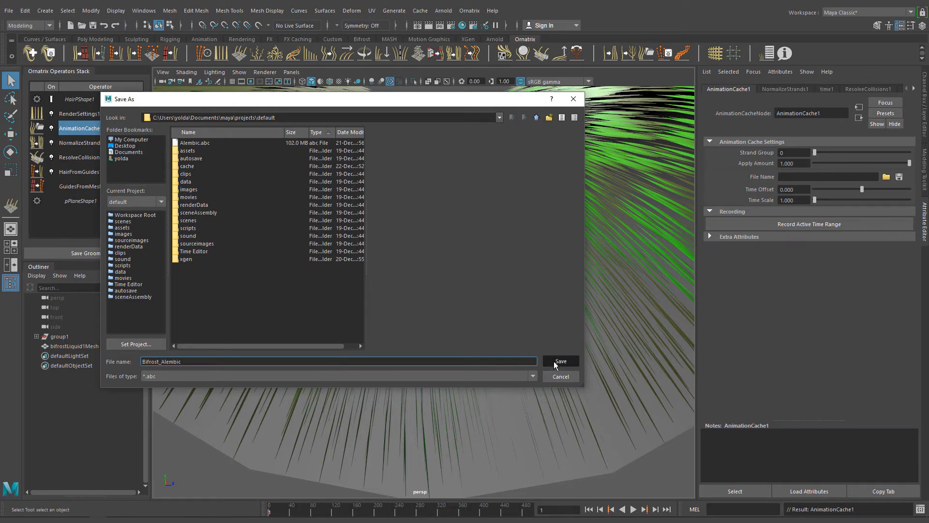
click(562, 360)
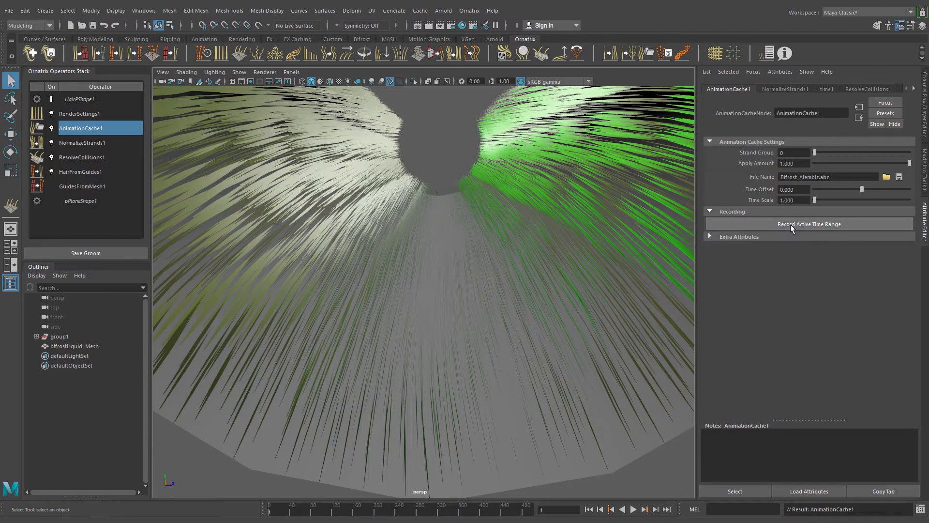
- Record the active time range of the grass animation into the cache
click(809, 224)
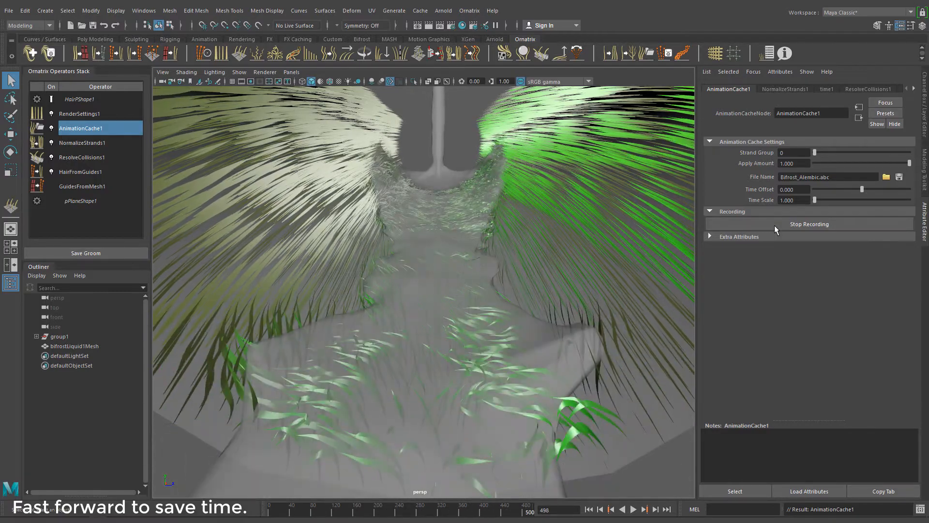
click(809, 225)
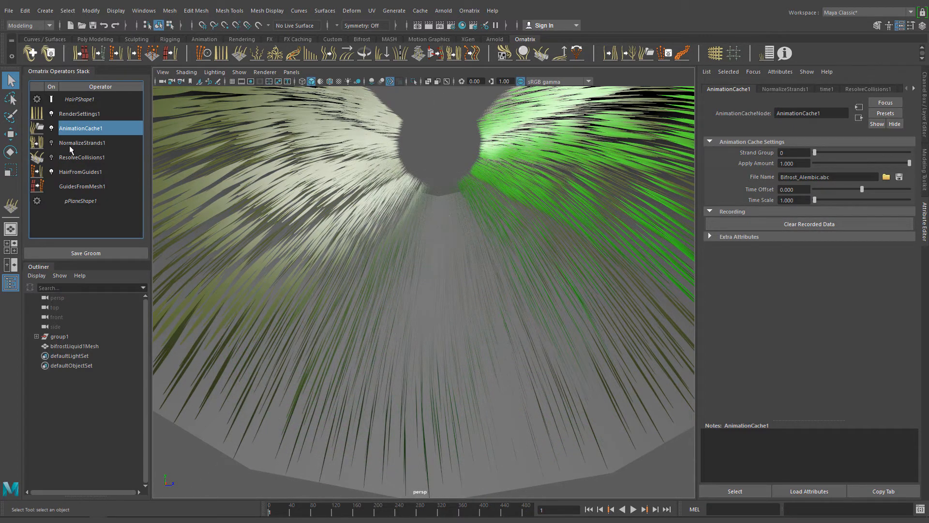
- Delete the NormalizeStrands1 and ResolveCollisions1 operators now baked into the cache
click(82, 143)
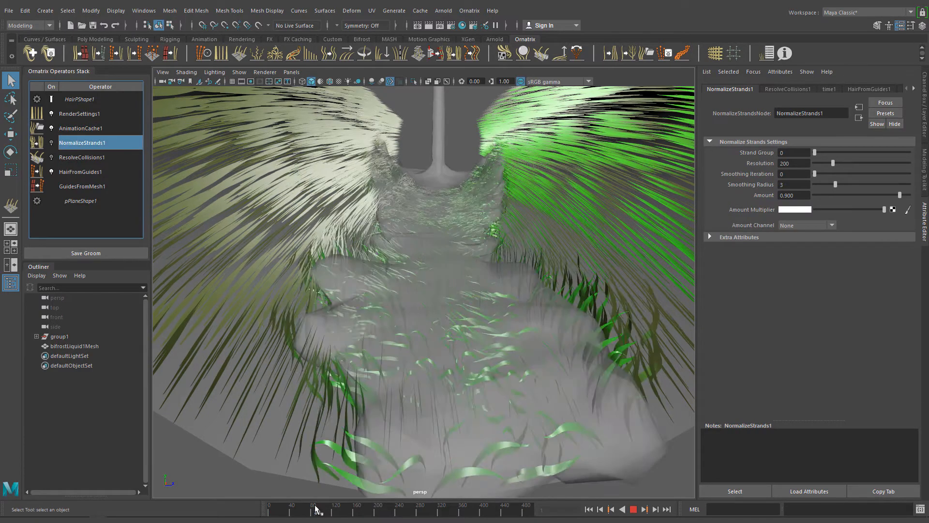
click(87, 128)
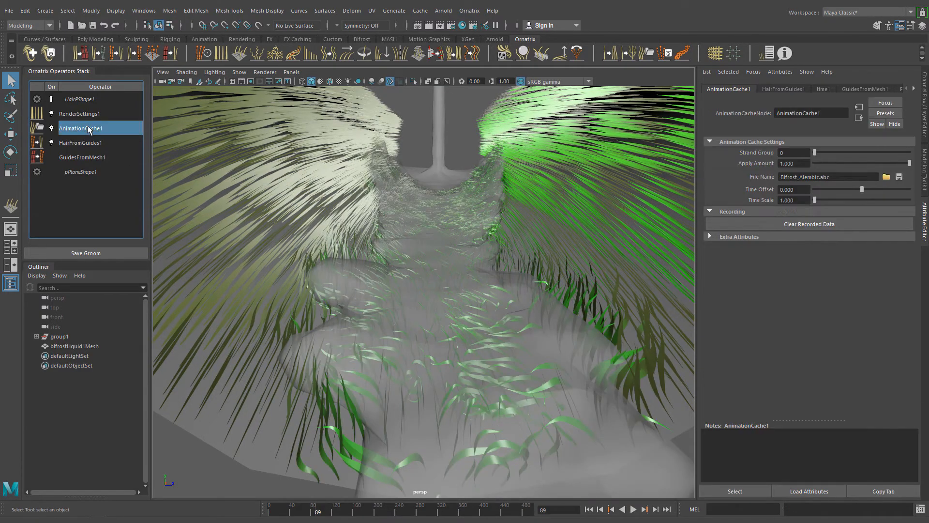
click(637, 510)
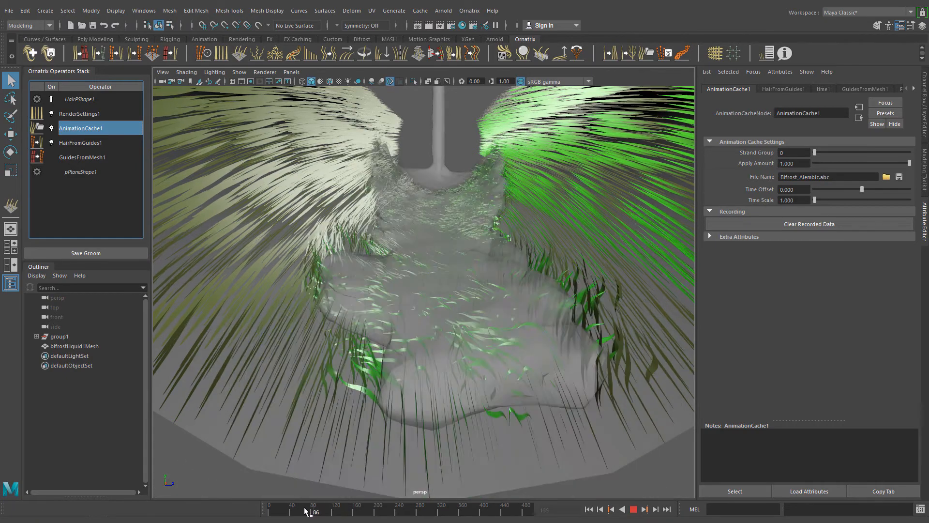
- Scrub and play the cached grass animation with the bifrostLiquid1Mesh hidden
drag(306, 511, 355, 511)
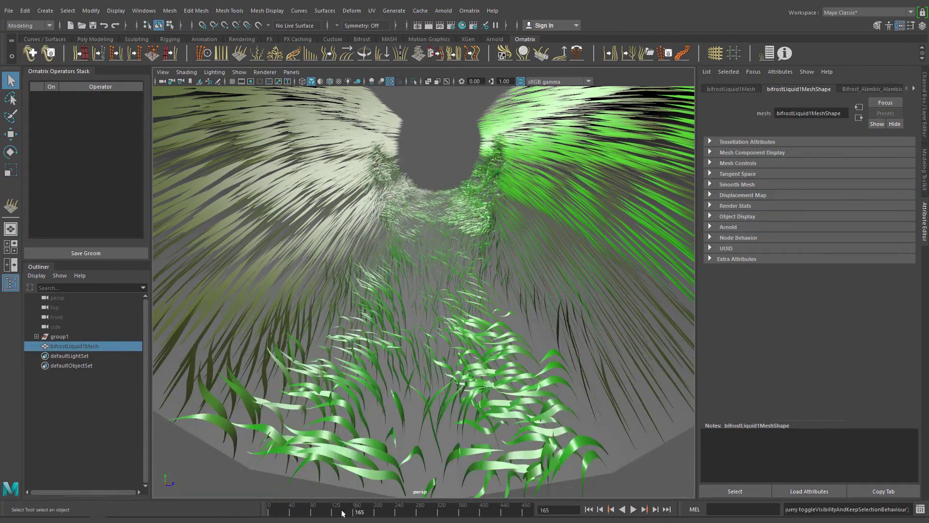
click(637, 505)
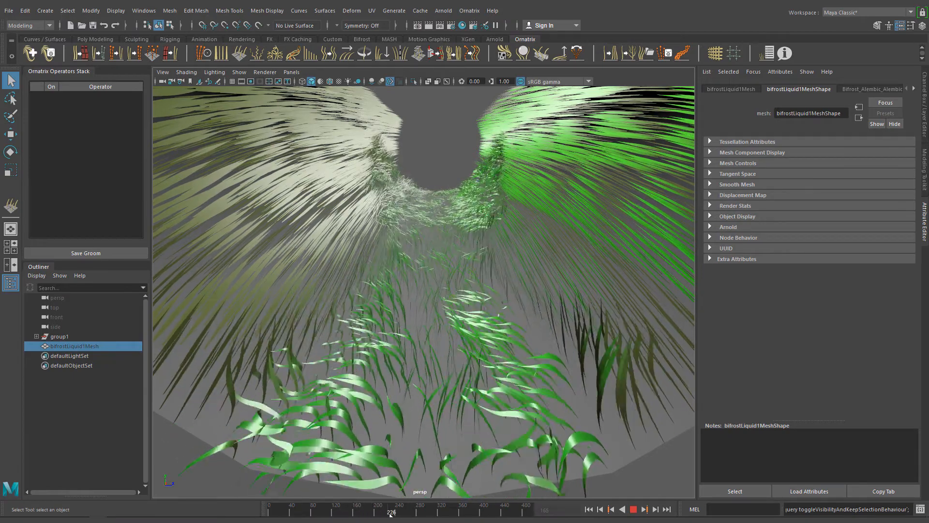